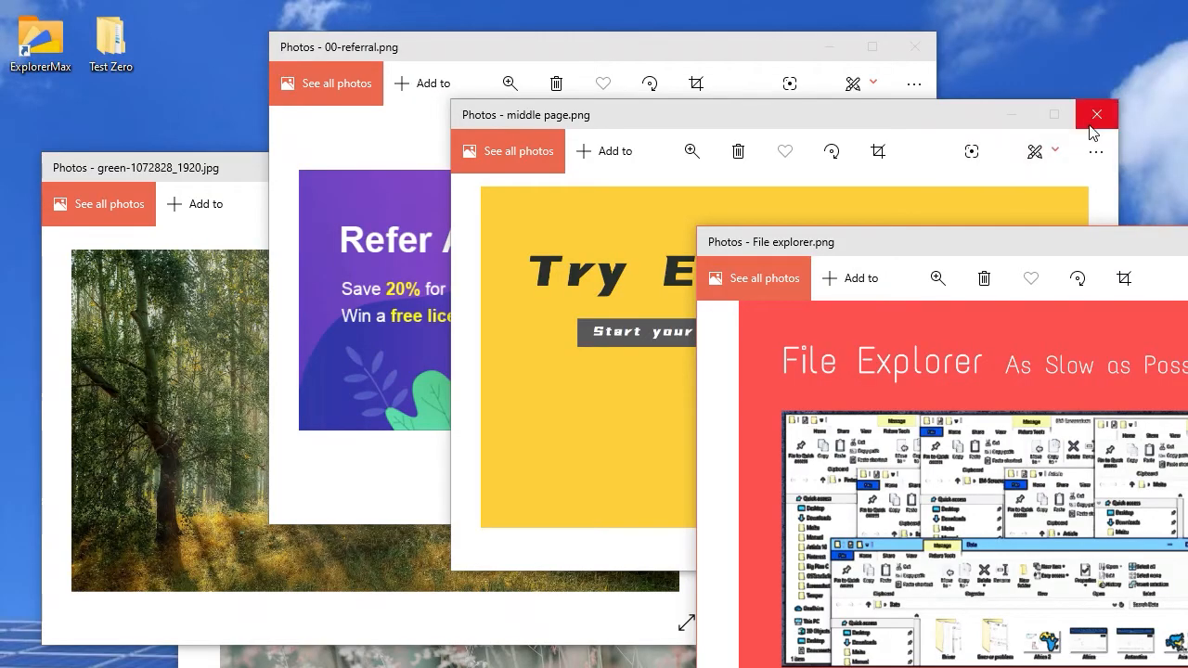
Close the middle page.png preview in Photos to return to the Big Plan C folder
left_click(1097, 114)
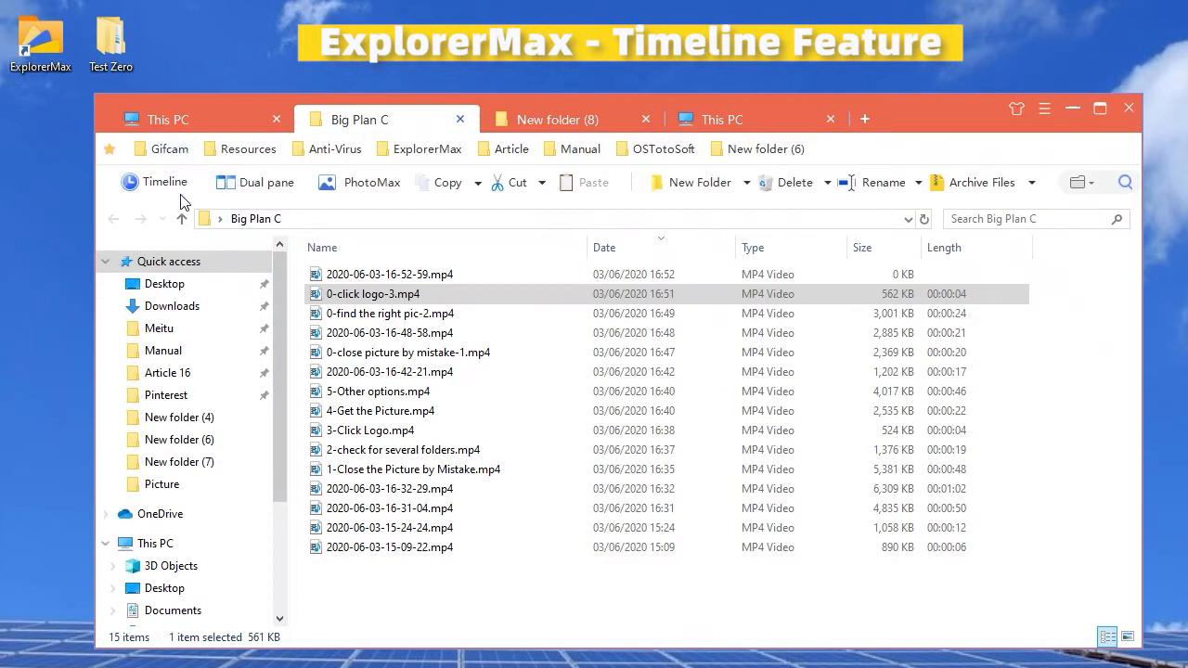
Open the Timeline, filter today's history to Pictures, and select middle page.png
left_click(164, 182)
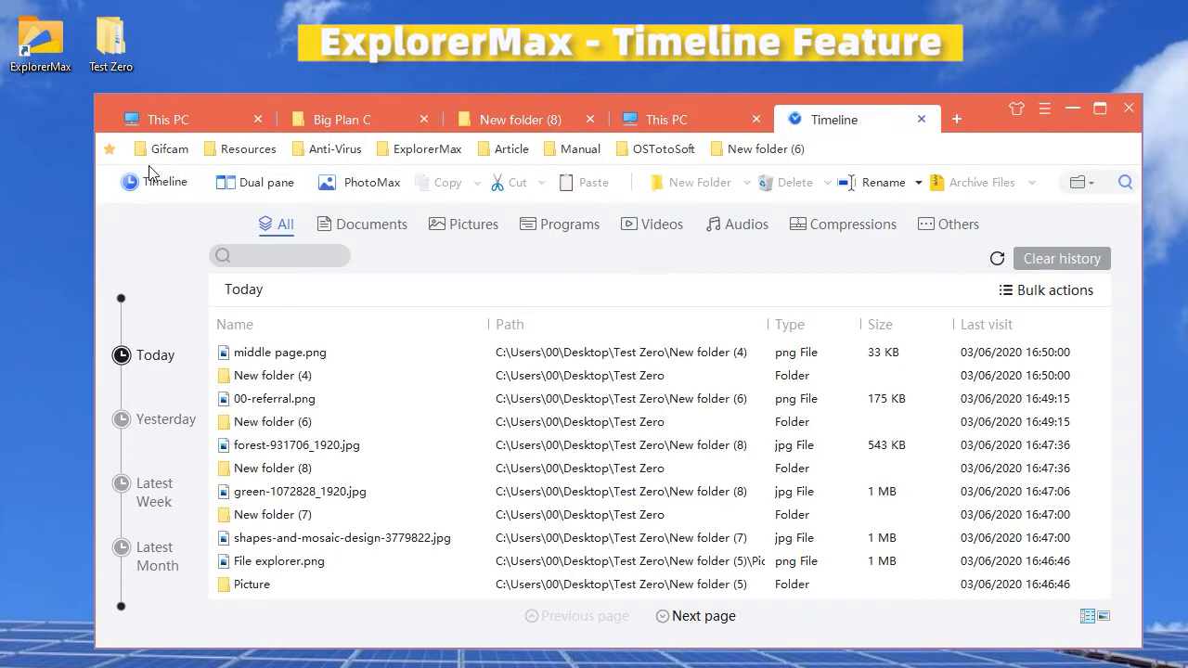
mouse_move(390, 439)
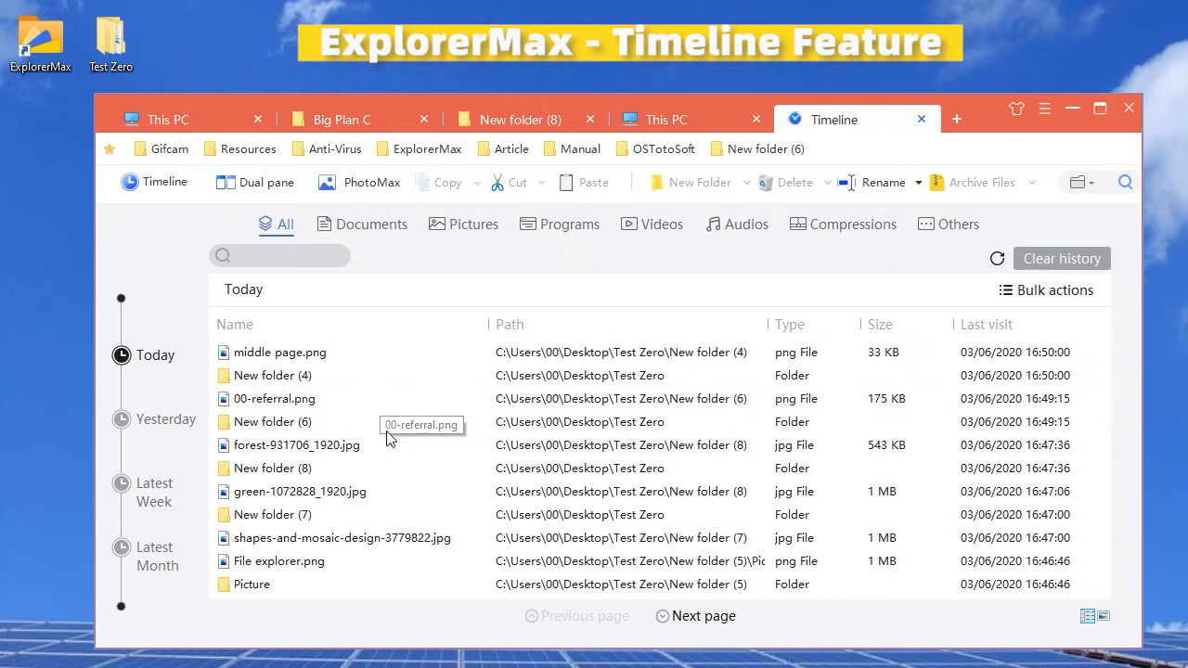
mouse_move(464, 233)
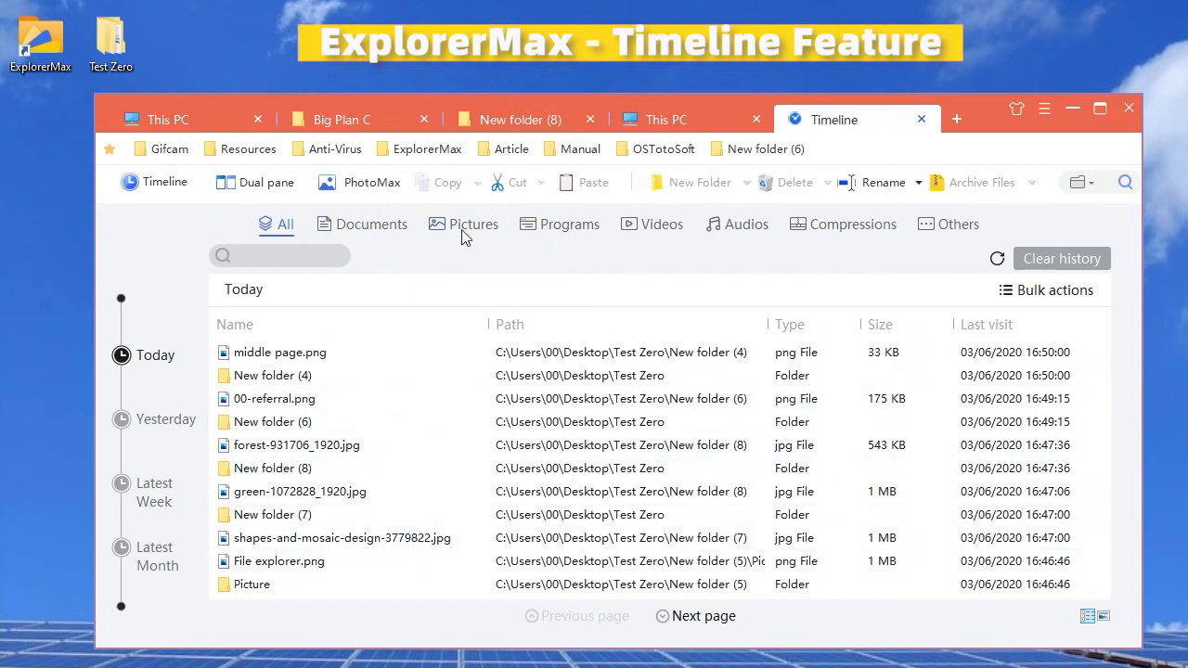
mouse_move(455, 239)
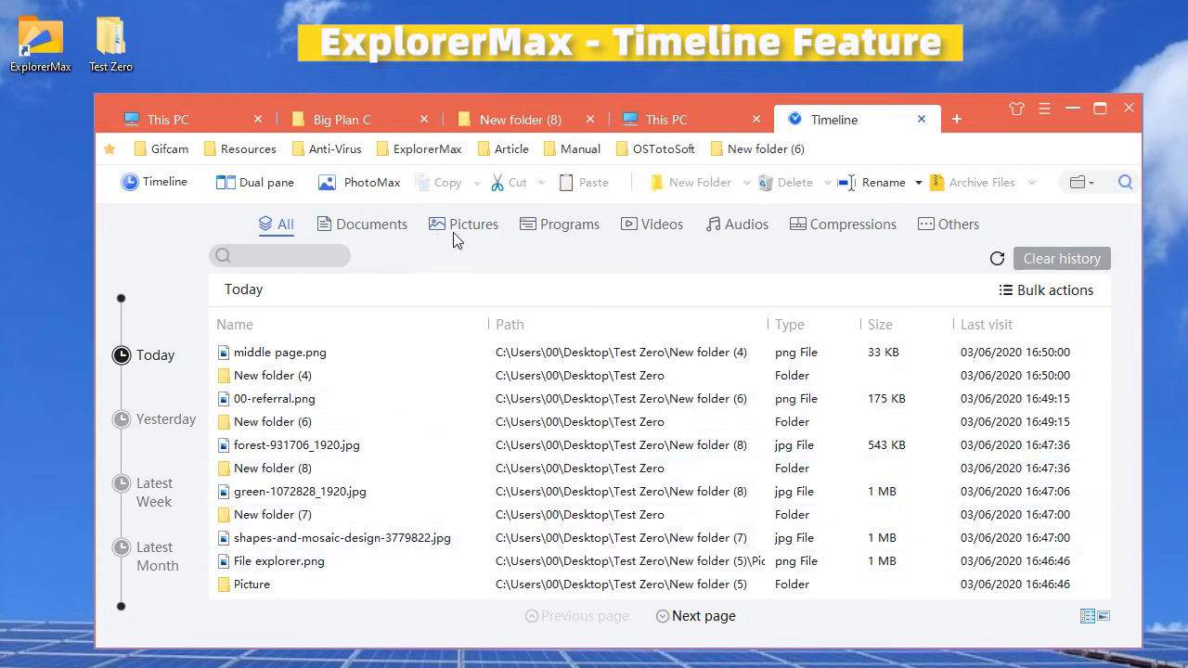
left_click(473, 224)
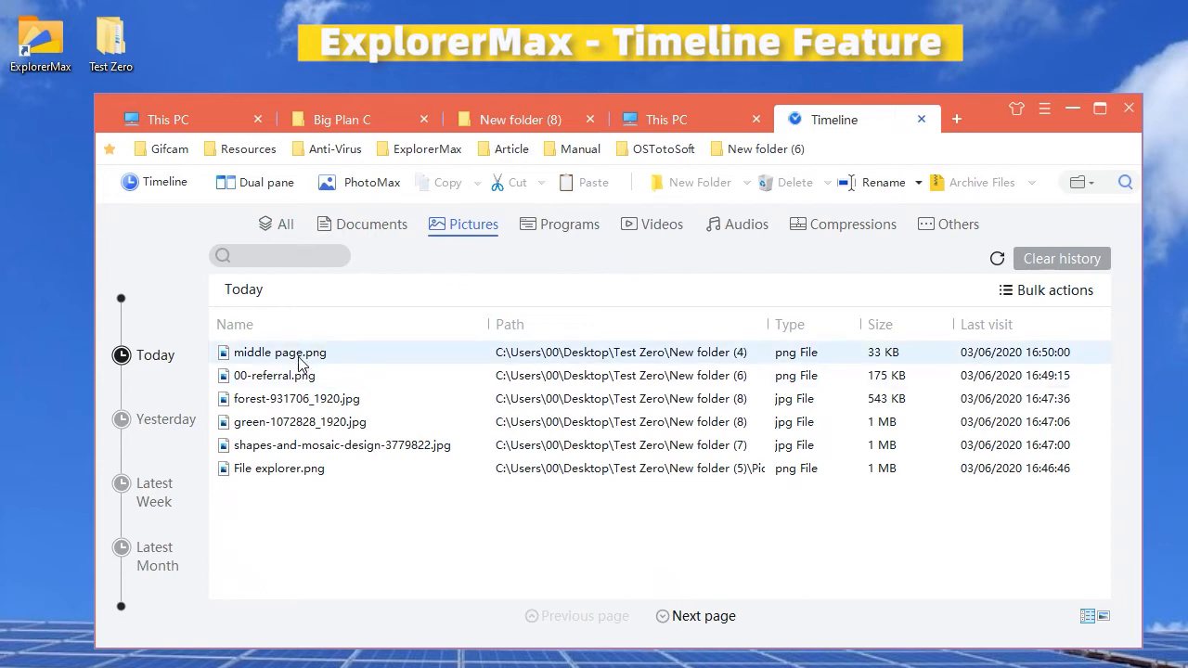
left_click(280, 352)
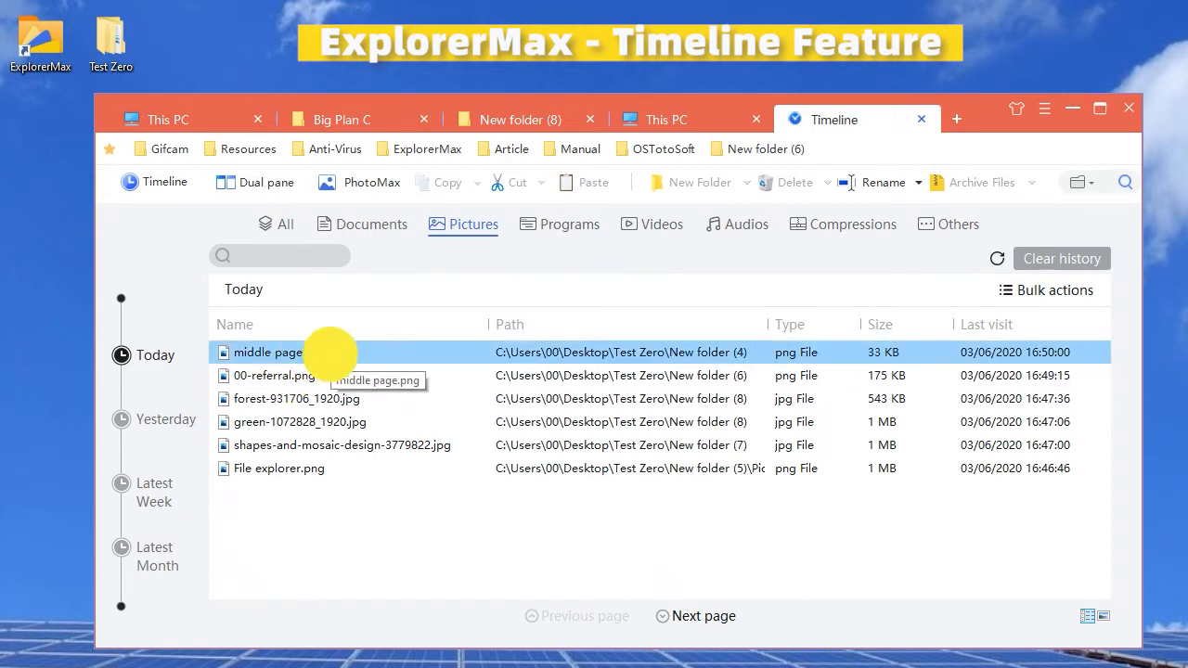
Open middle page.png in Photos and close it, then check Documents and show All entries
double_click(267, 352)
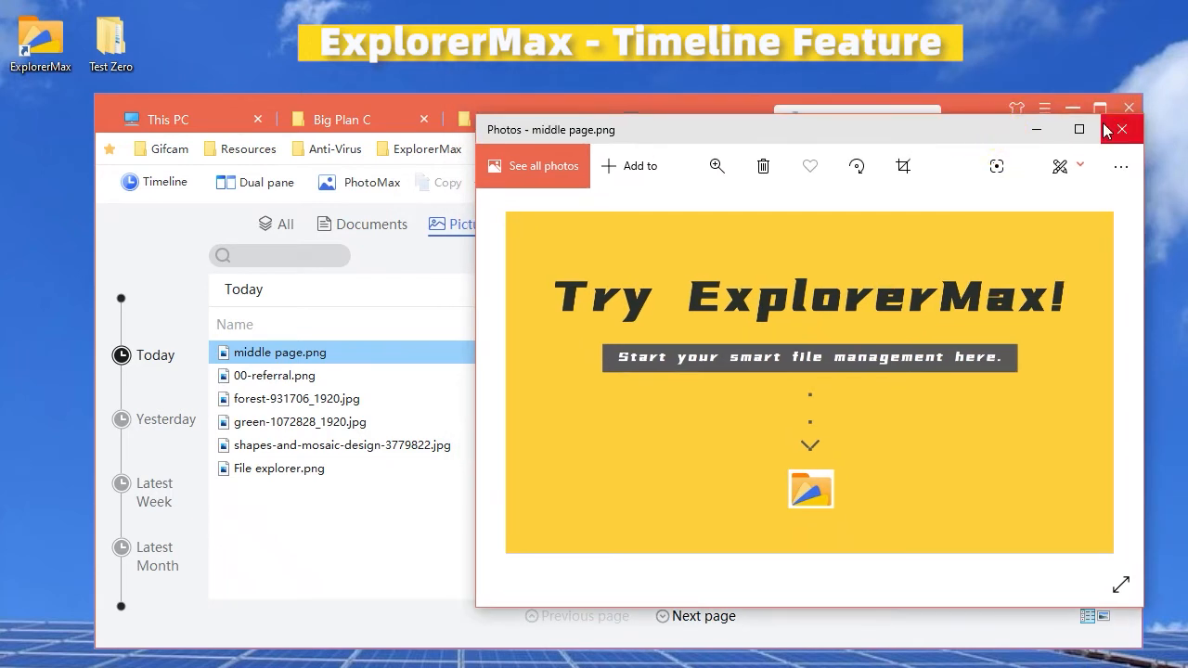
left_click(1121, 129)
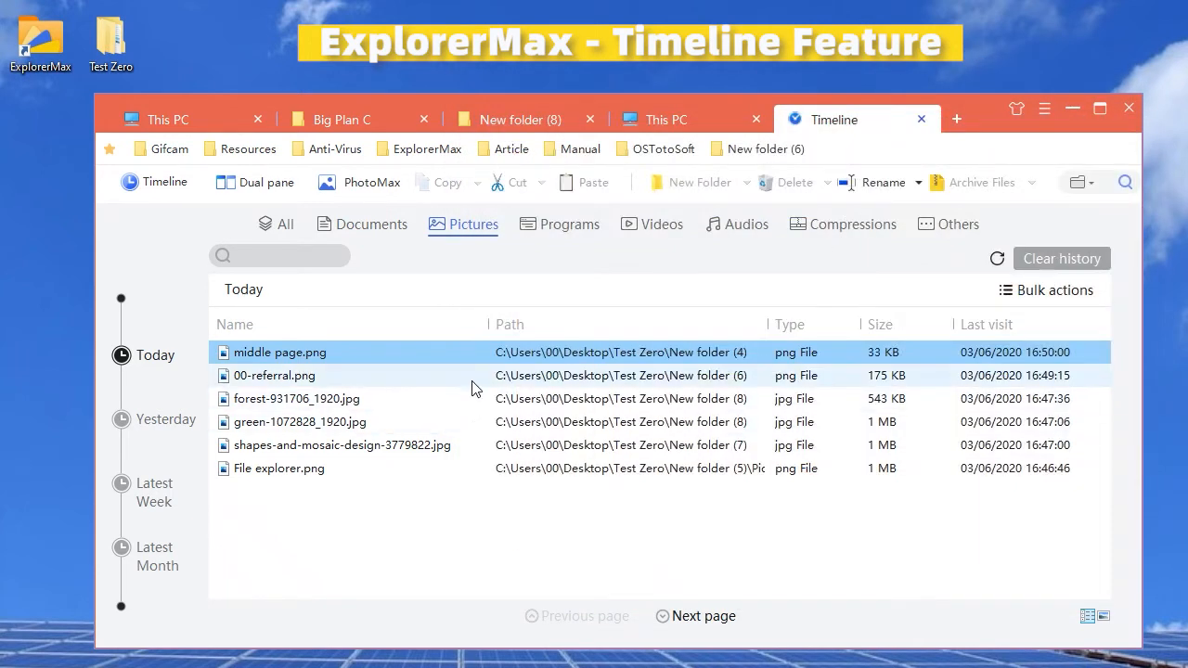
left_click(373, 224)
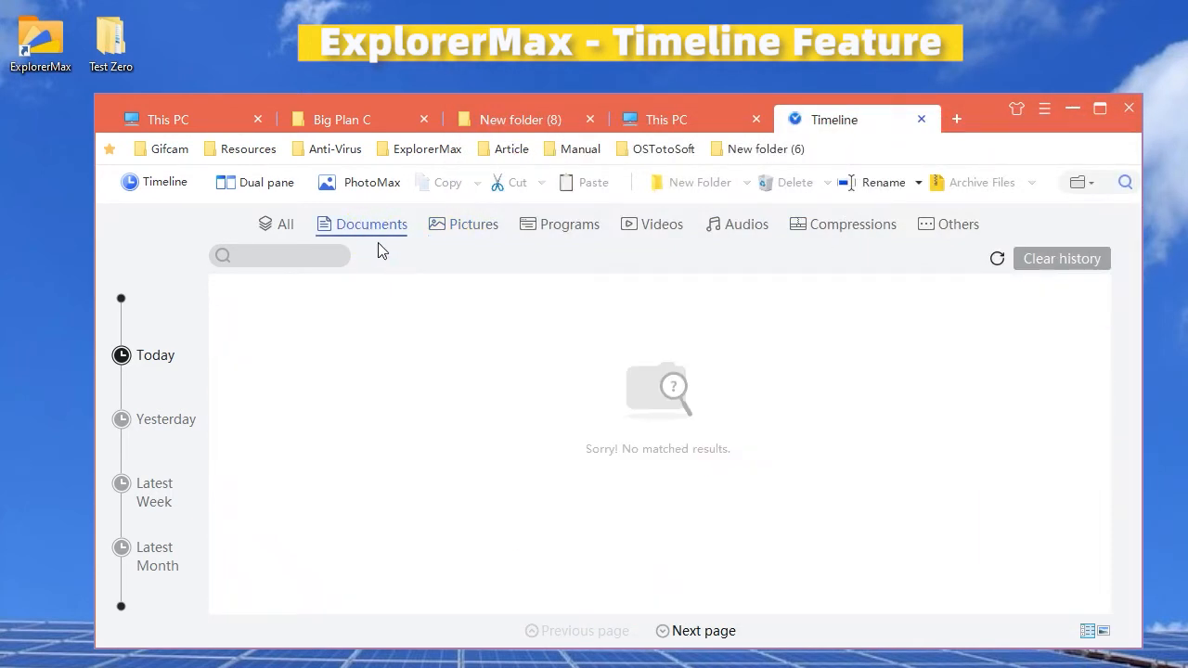
left_click(285, 223)
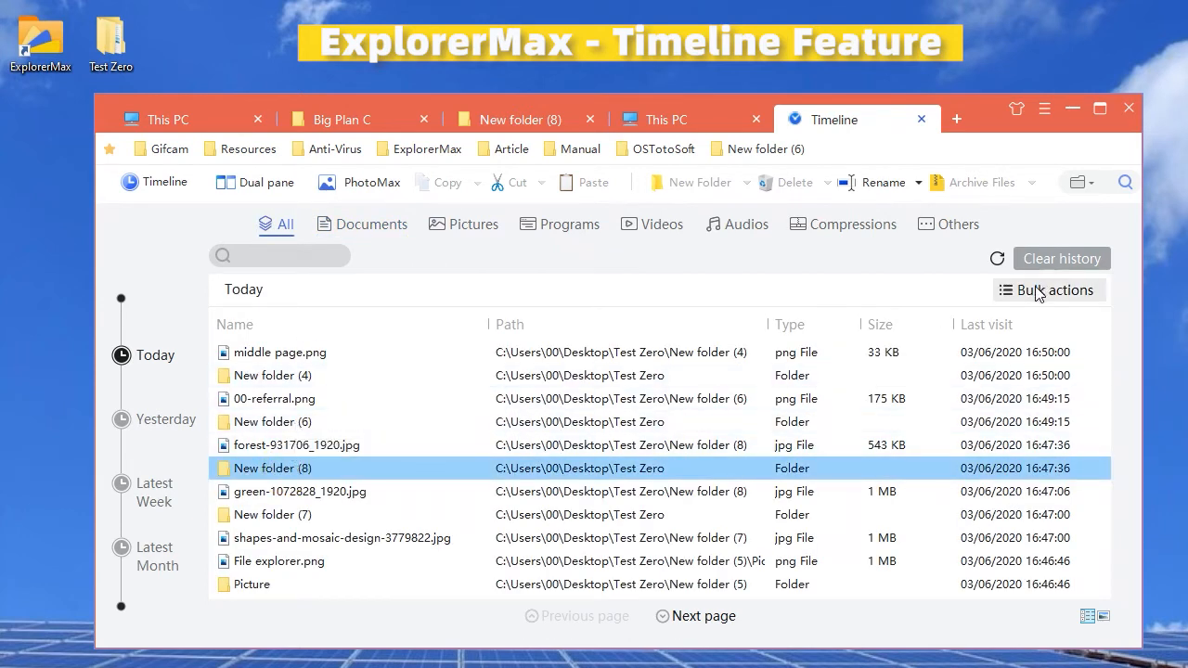
Bulk-clear New folder (4), (6), (7) and (8) from history, then show Latest Week
left_click(1049, 289)
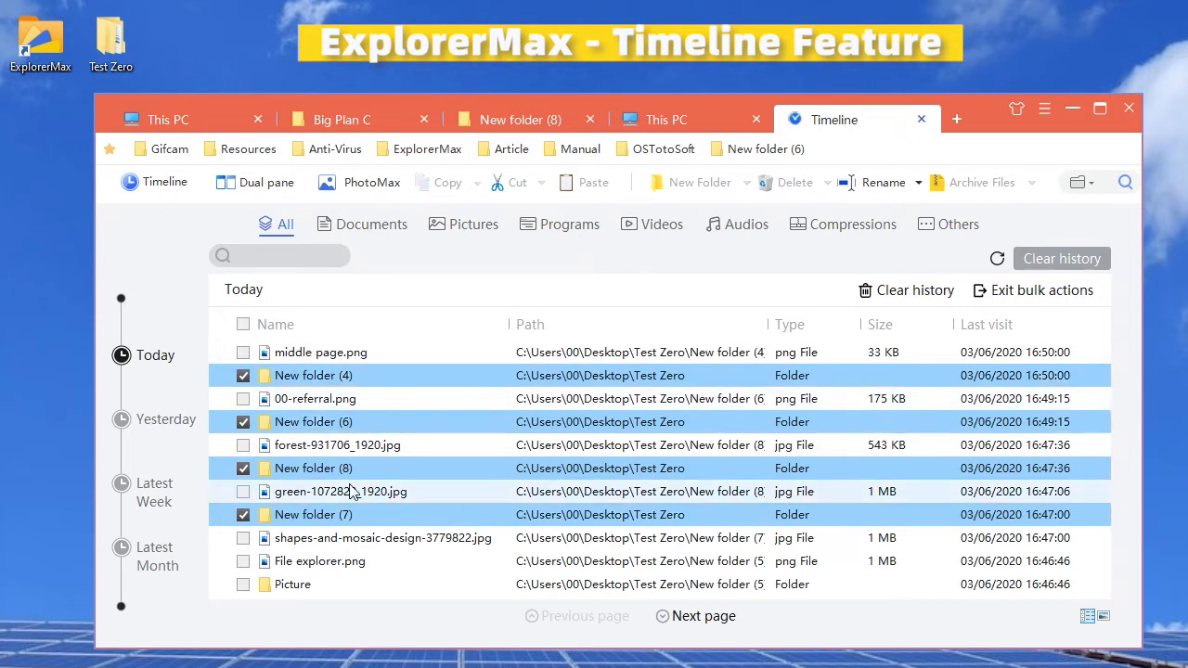
left_click(912, 290)
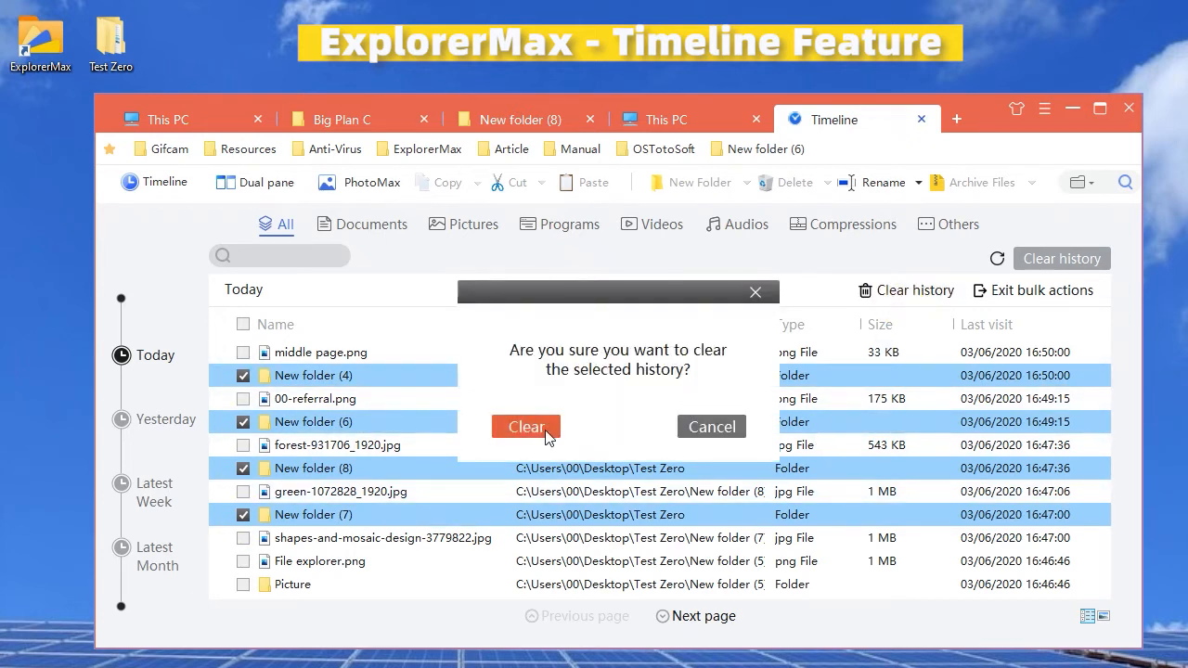
left_click(527, 427)
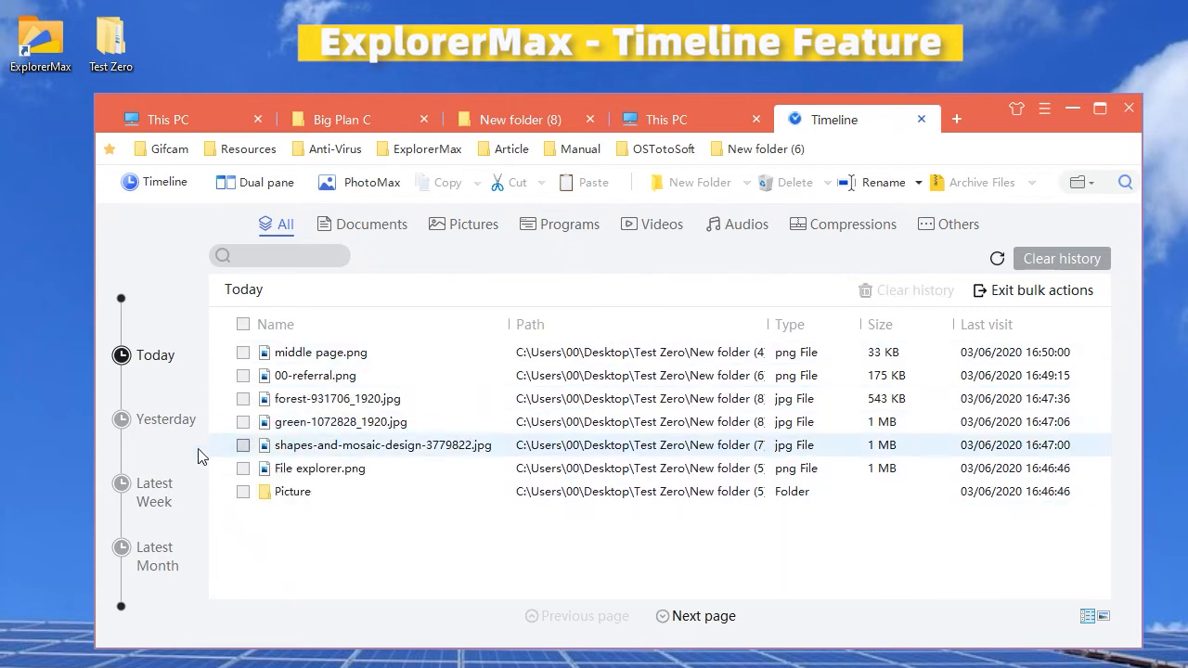
left_click(154, 492)
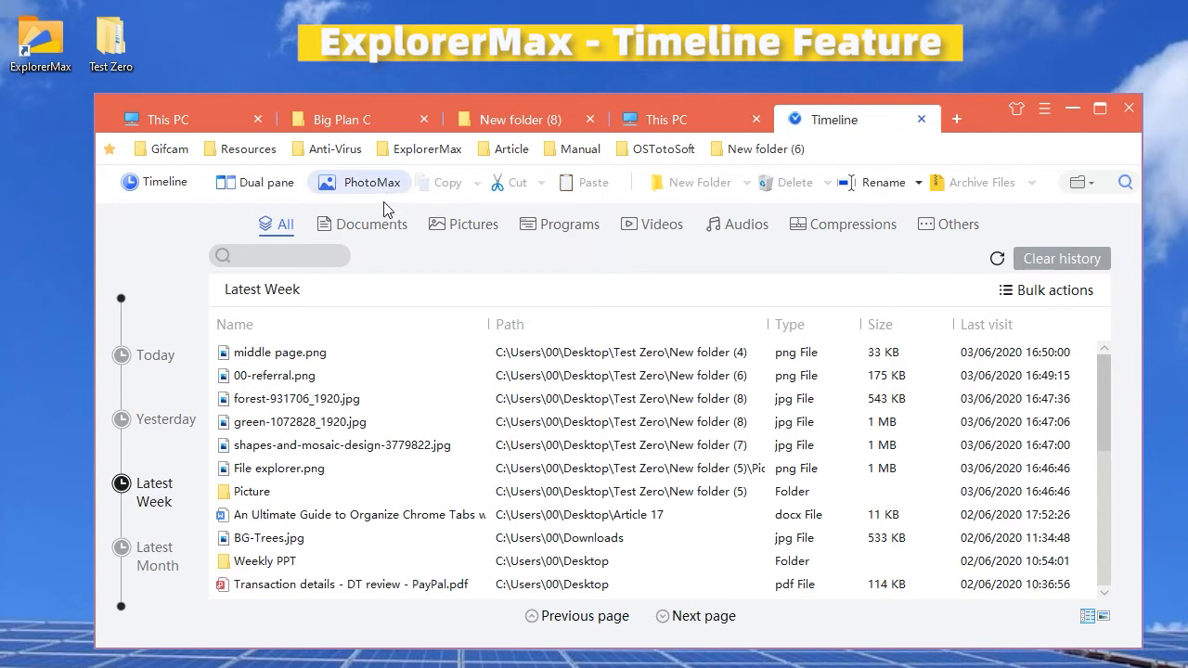
Browse Pictures and Documents for today and yesterday, ending on all of yesterday's entries
left_click(473, 223)
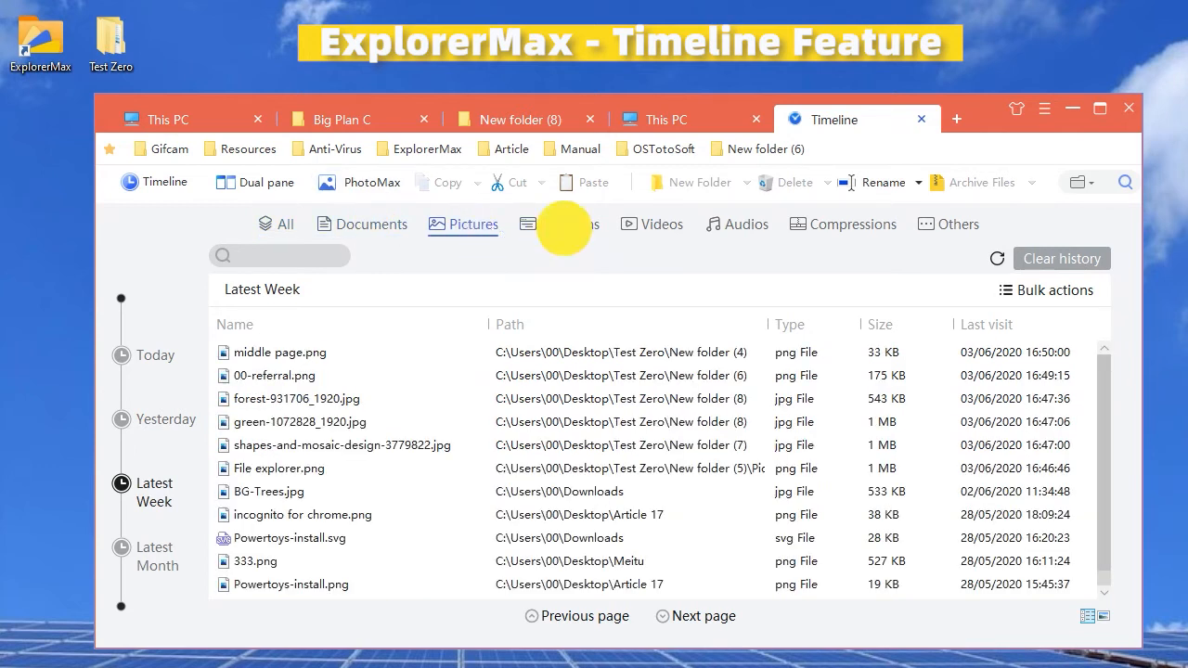
mouse_move(430, 233)
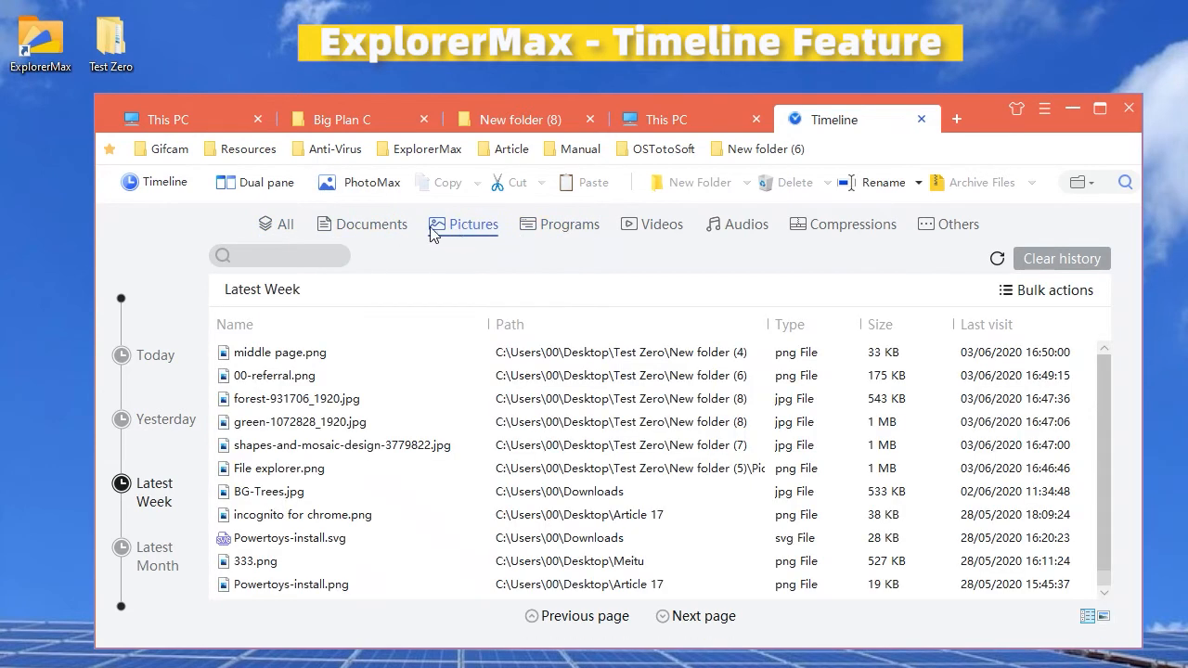
left_click(372, 224)
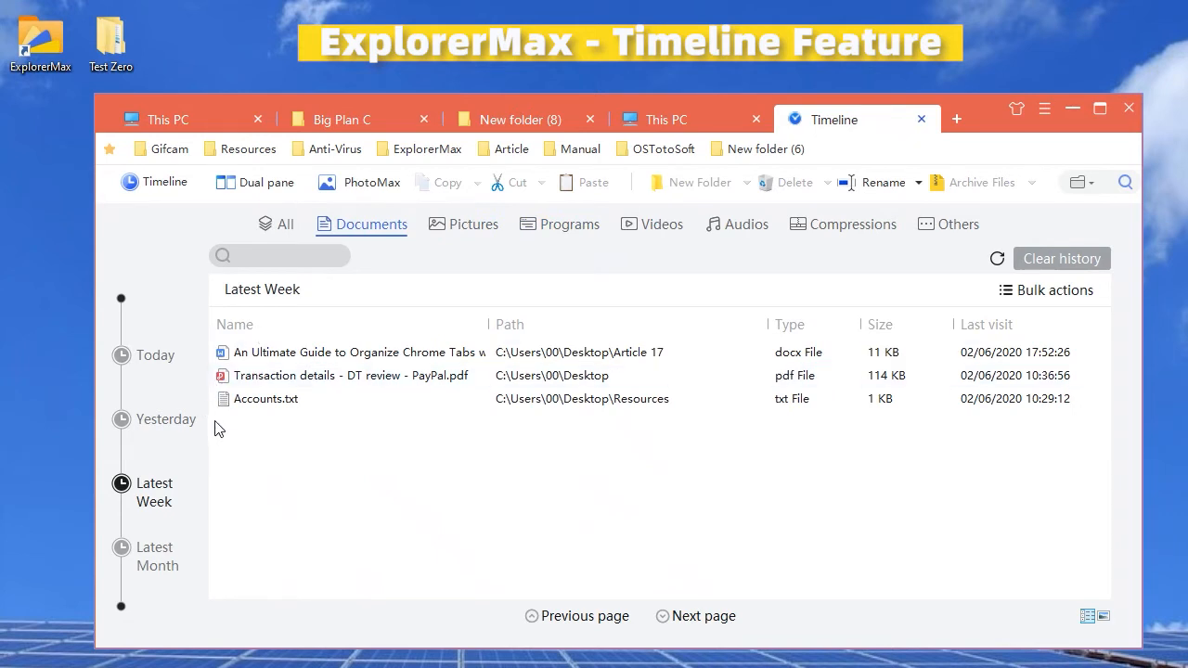
left_click(155, 355)
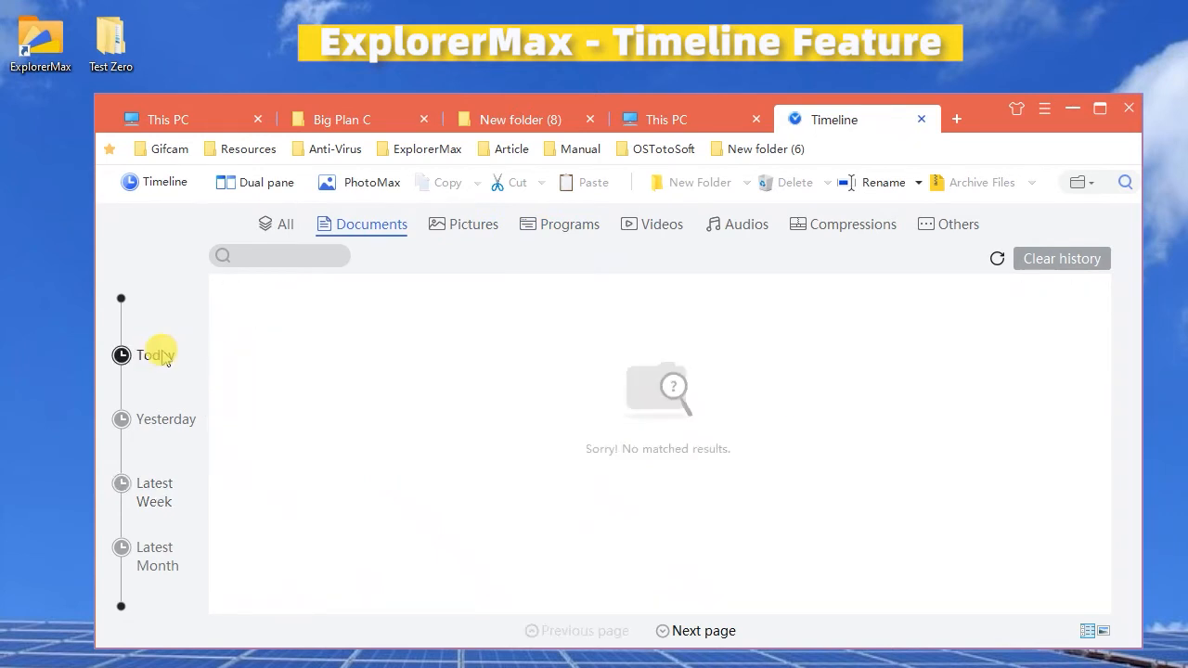
left_click(166, 419)
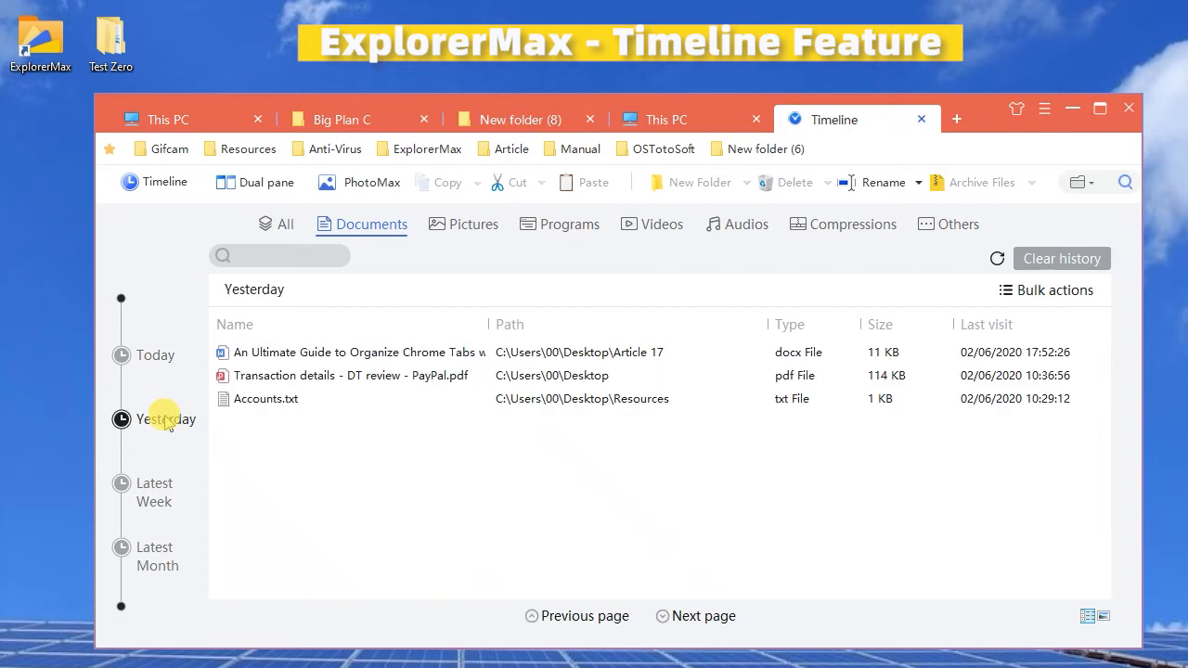
left_click(285, 223)
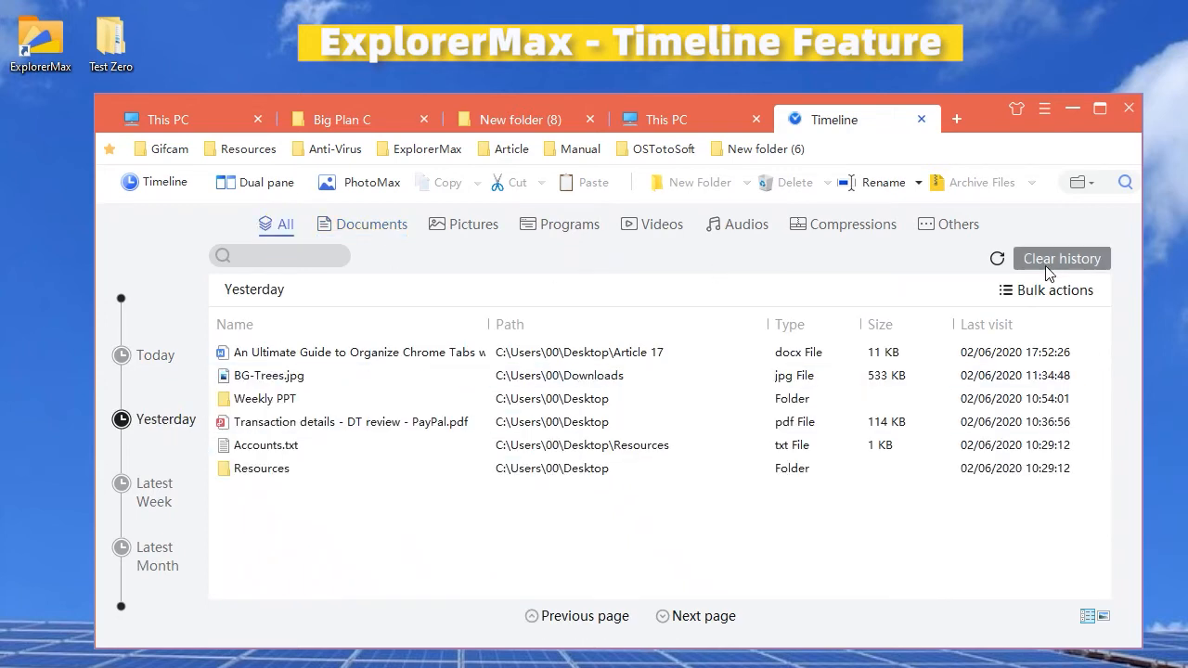
Start Clear history and set the clearing range to Latest Month
left_click(1061, 258)
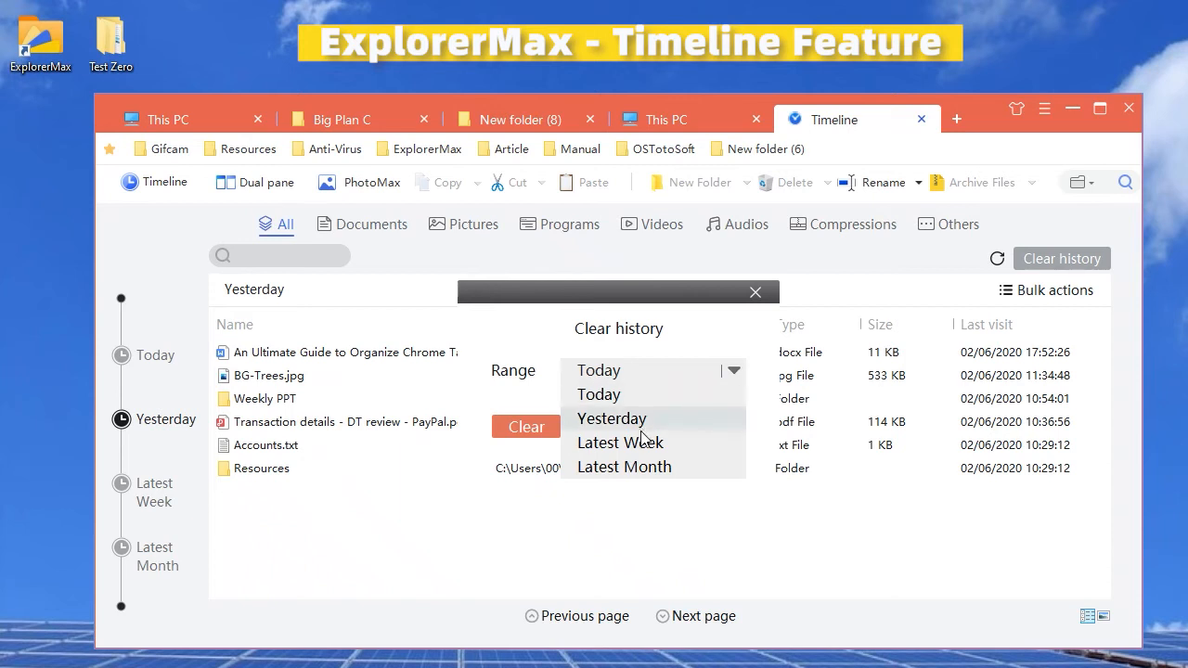
left_click(624, 466)
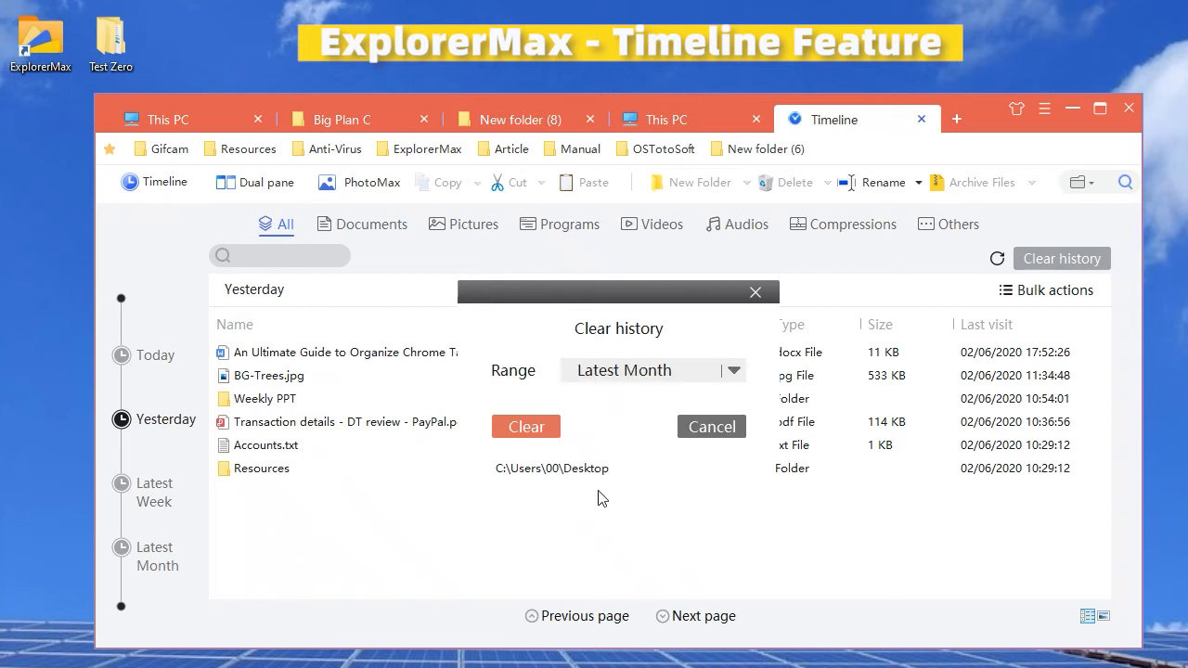
left_click(525, 426)
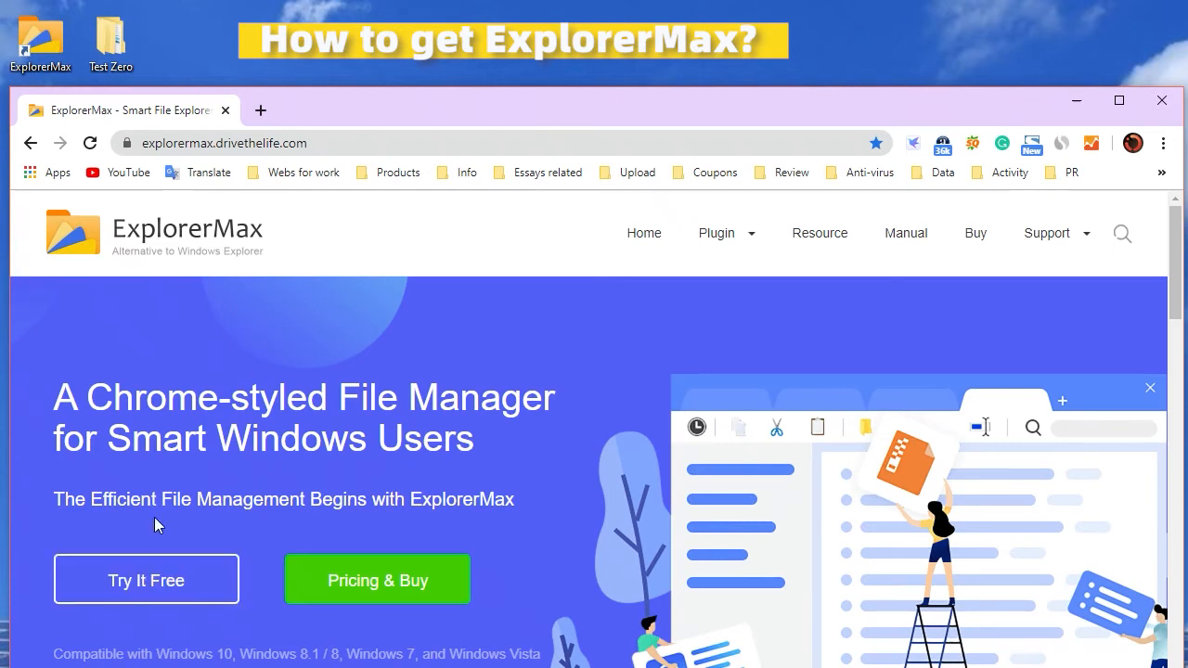
Scroll the ExplorerMax website past features and testimonials to the 30-day free trial banner
scroll("down", 3)
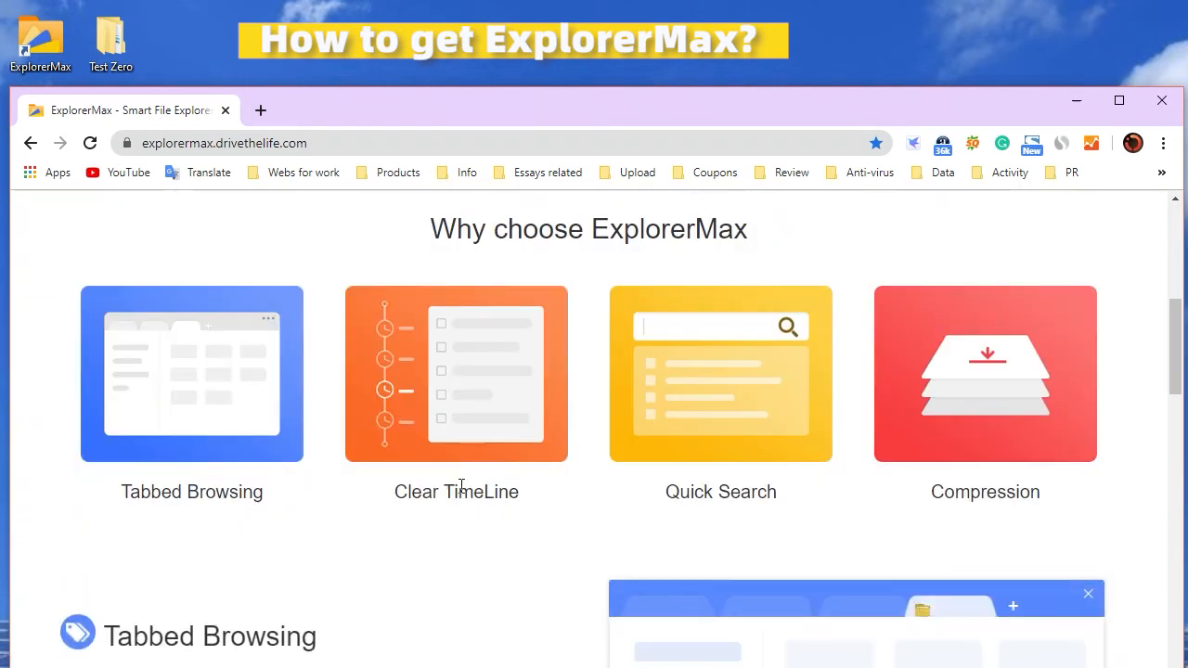
scroll("down", 3)
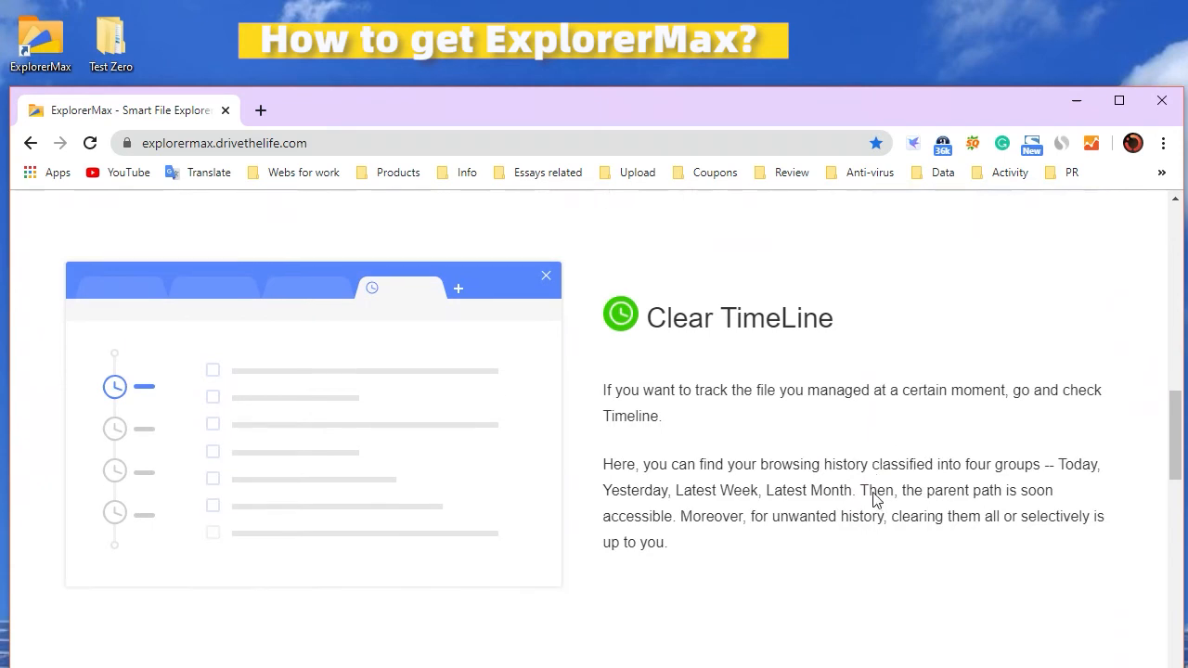
scroll("down", 3)
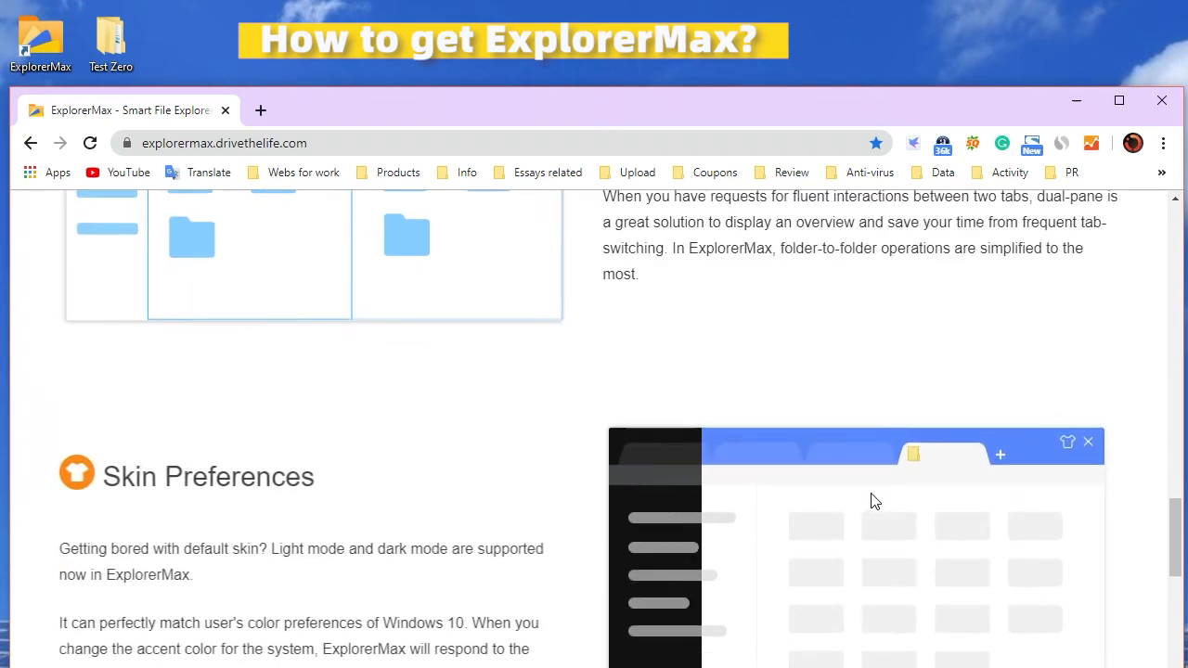
scroll("down", 3)
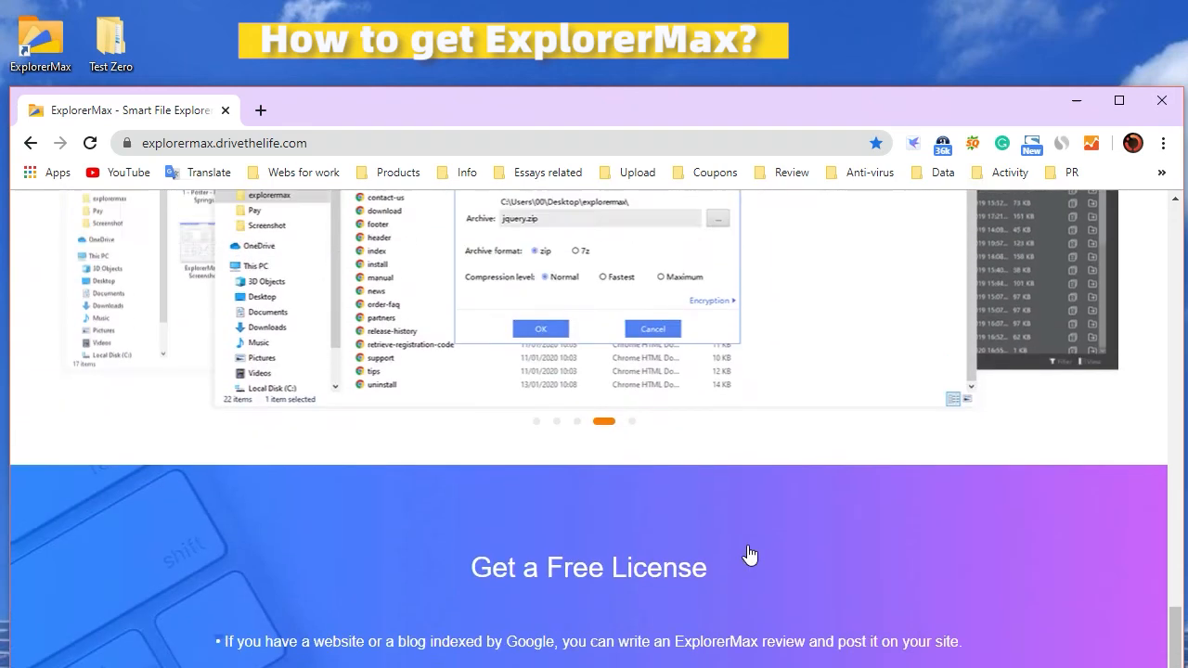
scroll("up", 3)
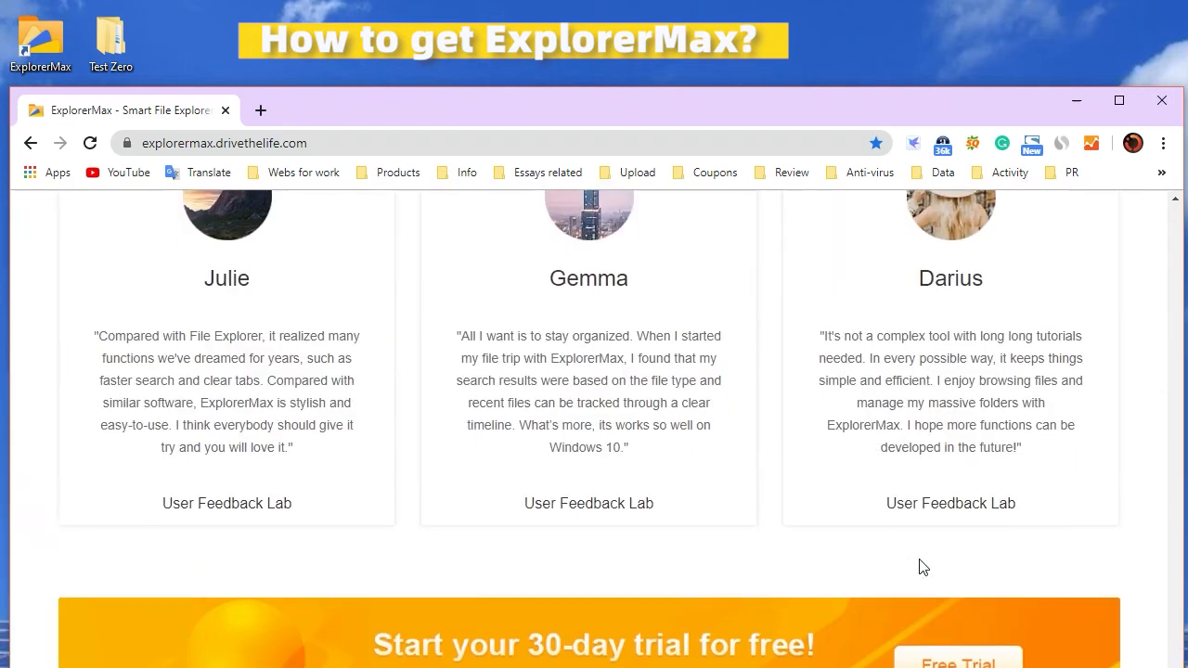
scroll("down", 3)
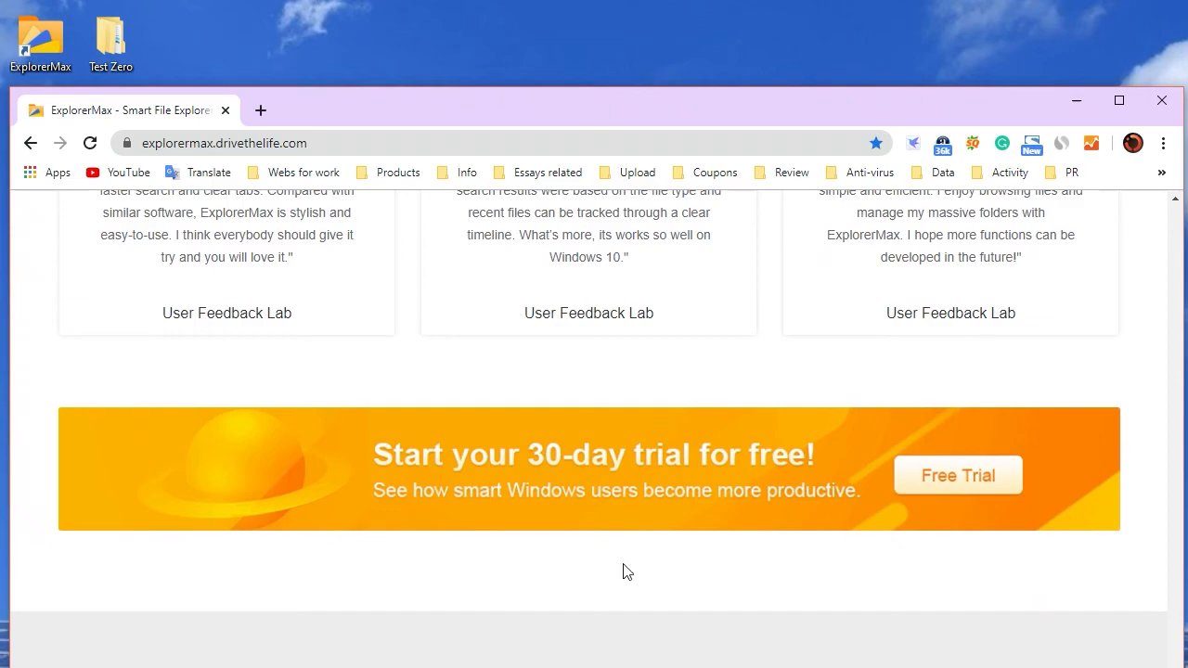